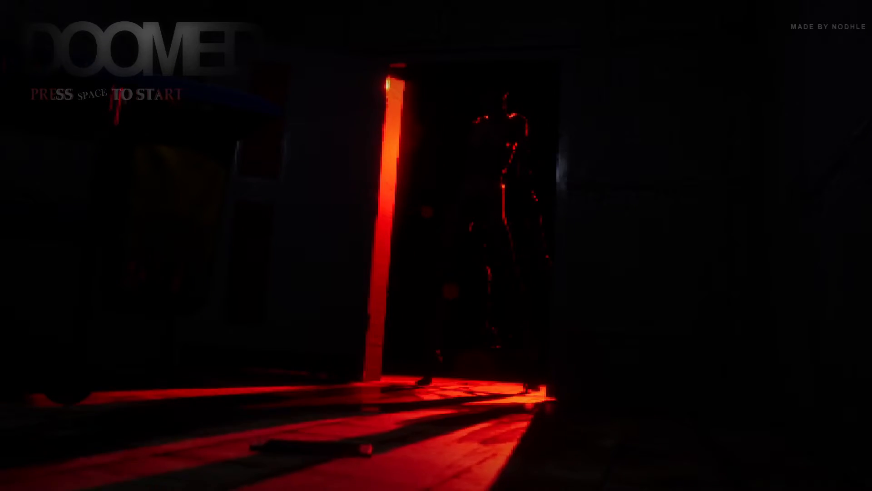
pyautogui.press('space')
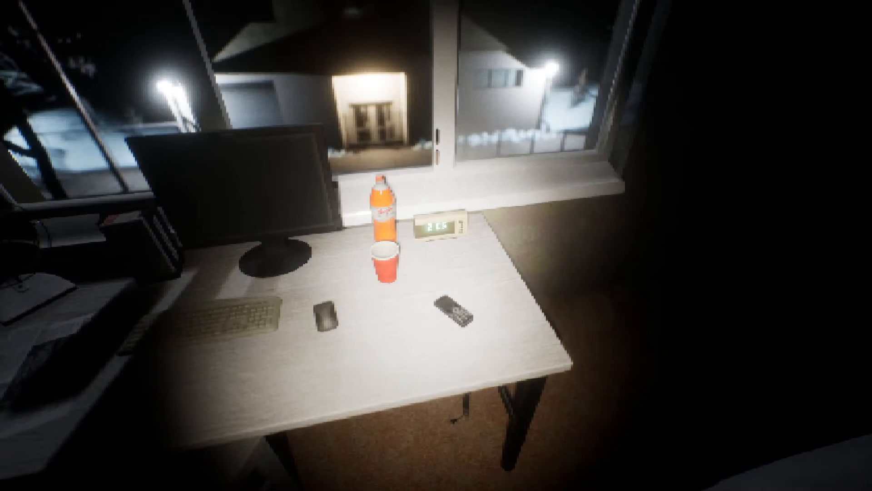
pyautogui.moveTo(436, 246)
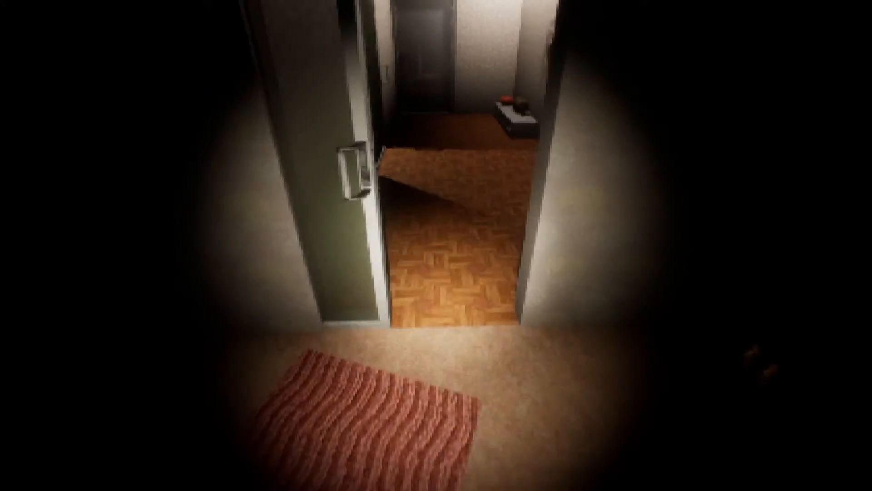
pyautogui.moveTo(436, 245)
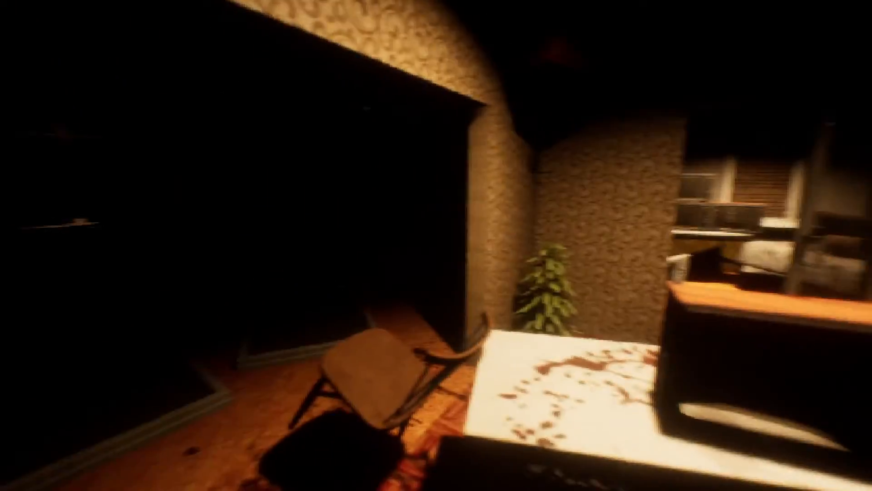
pyautogui.moveTo(436, 246)
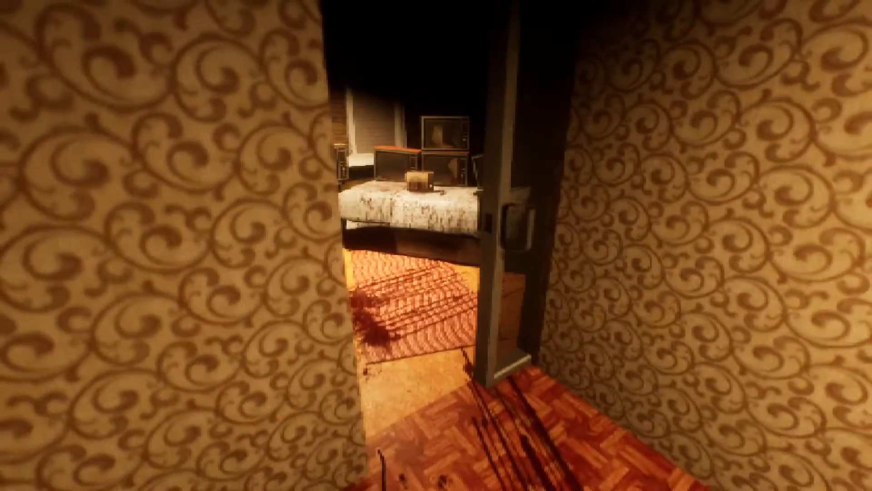
pyautogui.moveTo(436, 245)
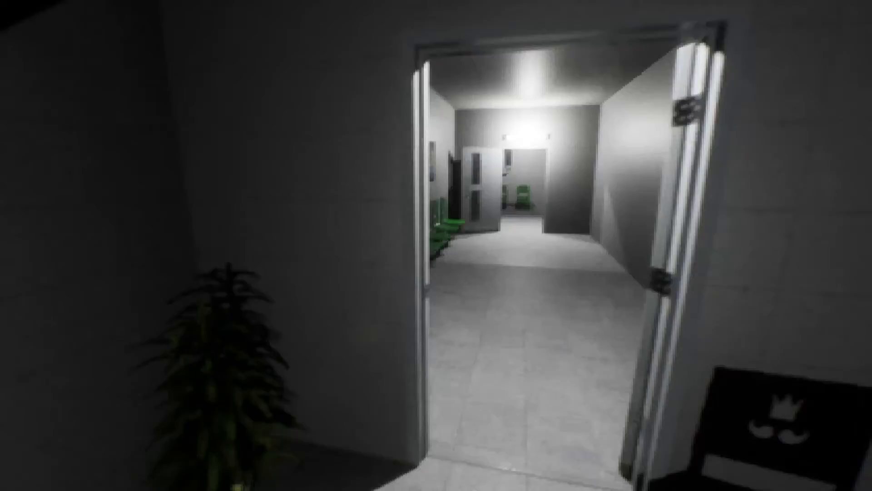
pyautogui.press('w')
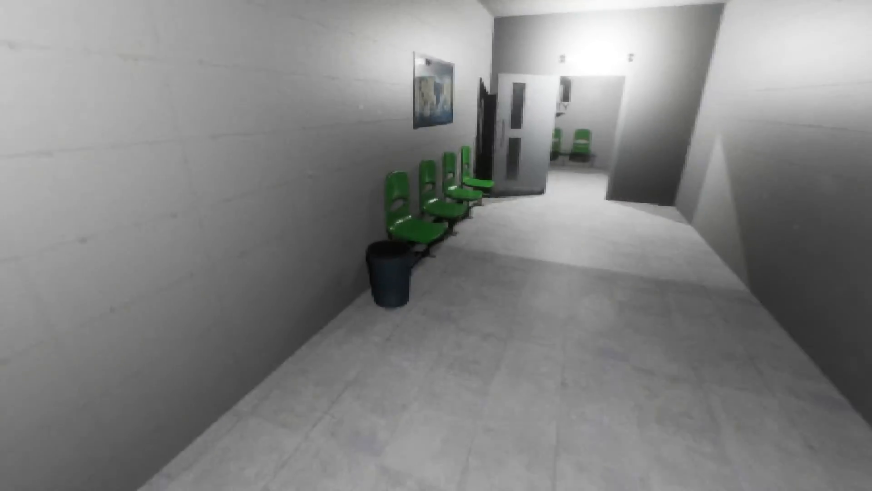